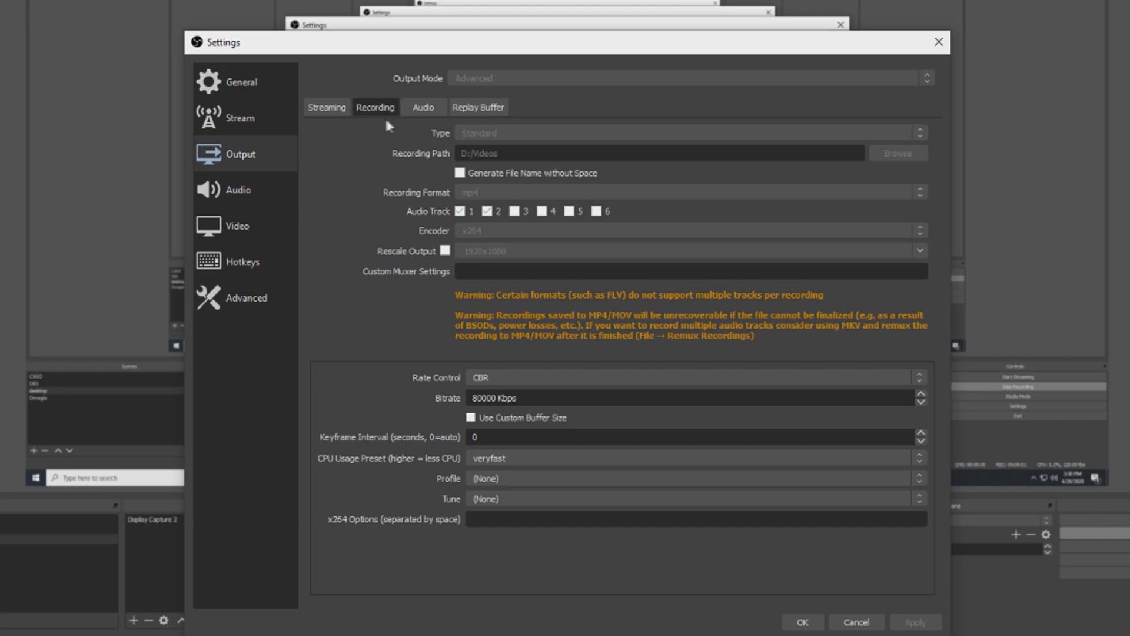
mouse_move(499, 136)
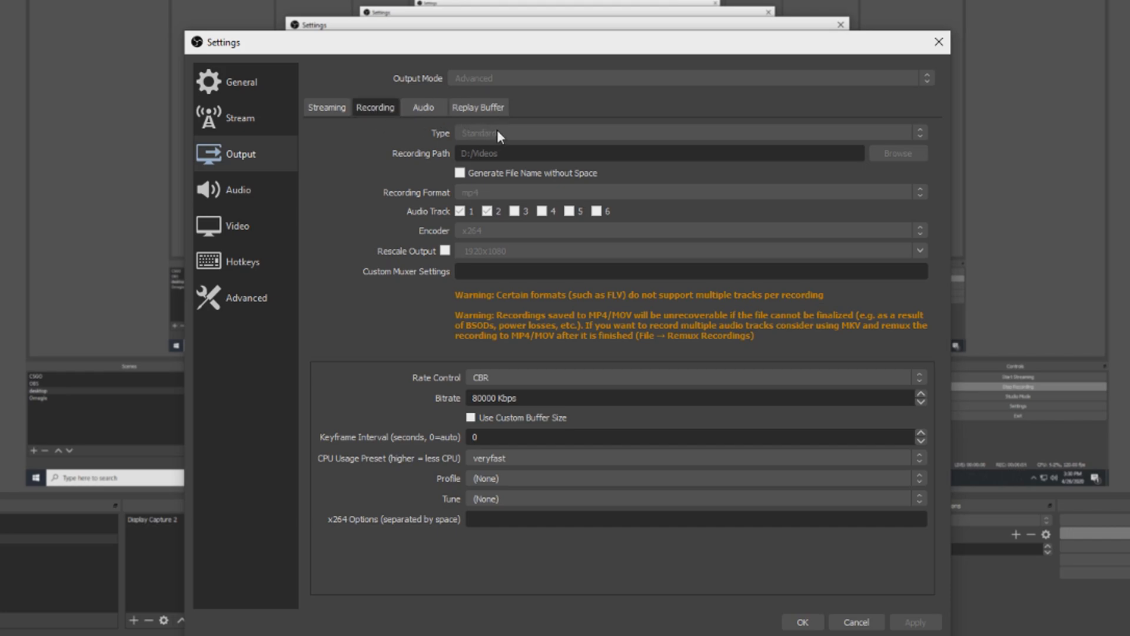
mouse_move(467, 145)
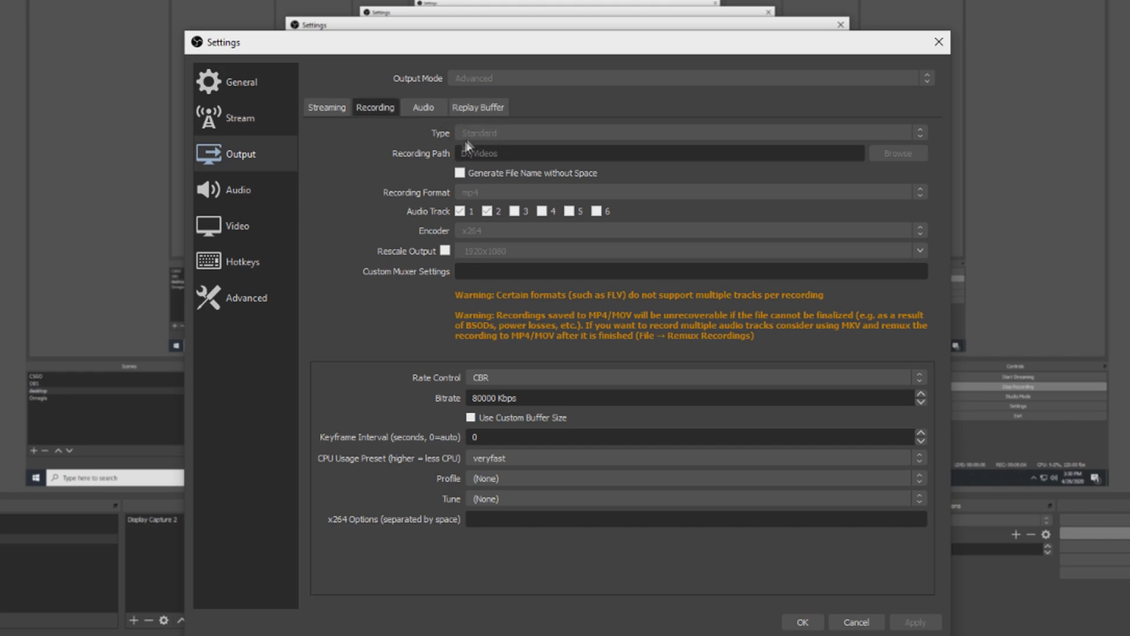
mouse_move(480, 157)
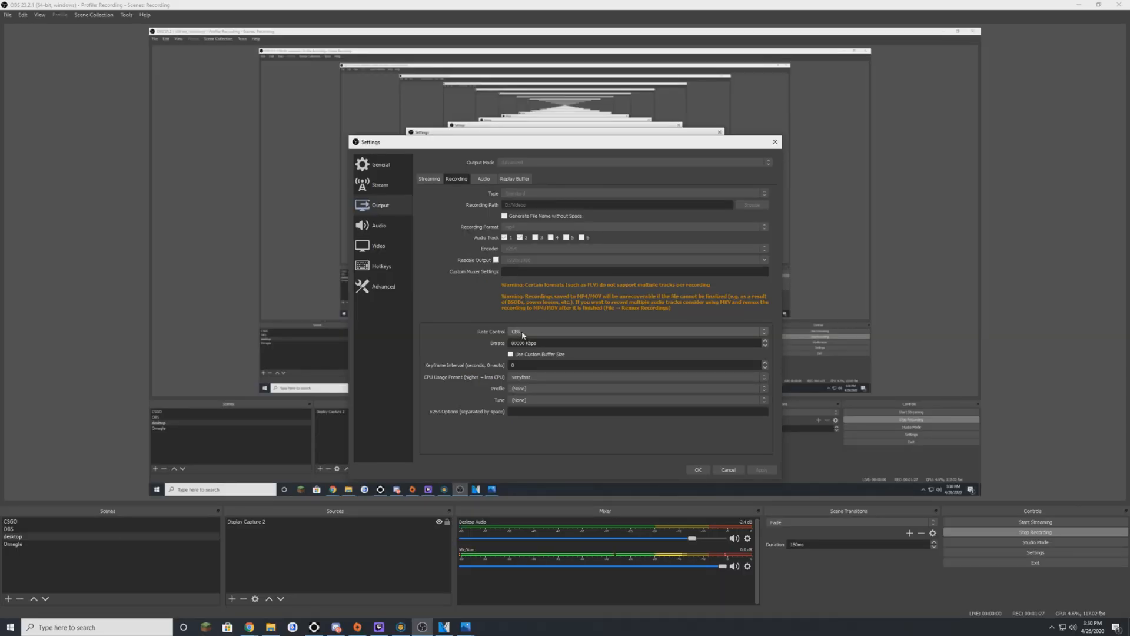
Step: Show the Vegas Pro timeline's separate audio tracks, then return to OBS General settings
click(379, 245)
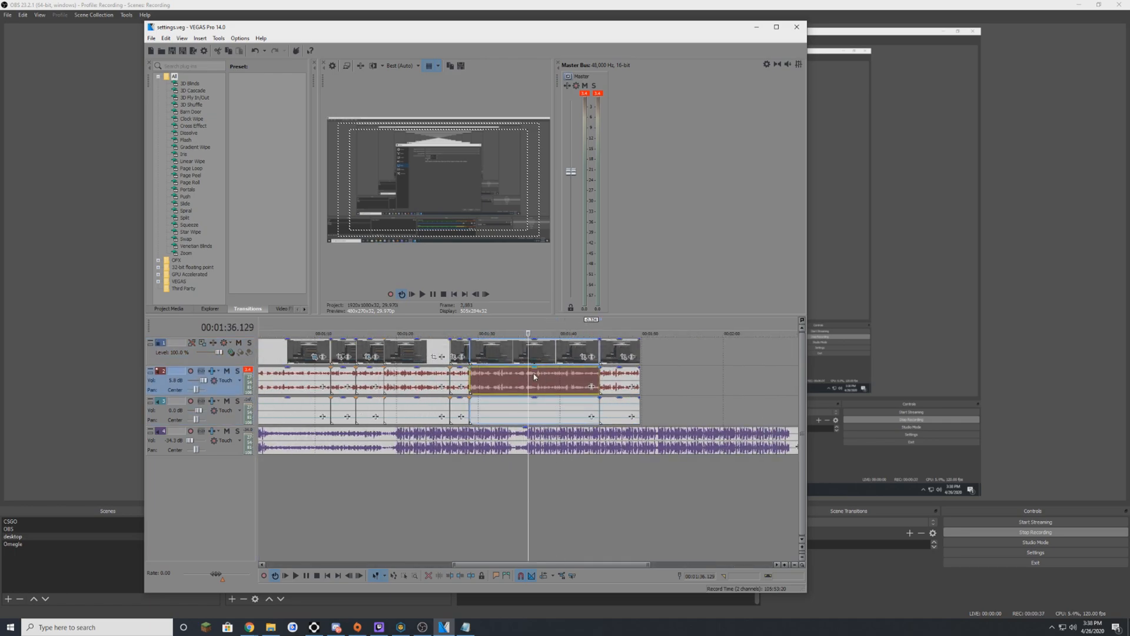
click(520, 417)
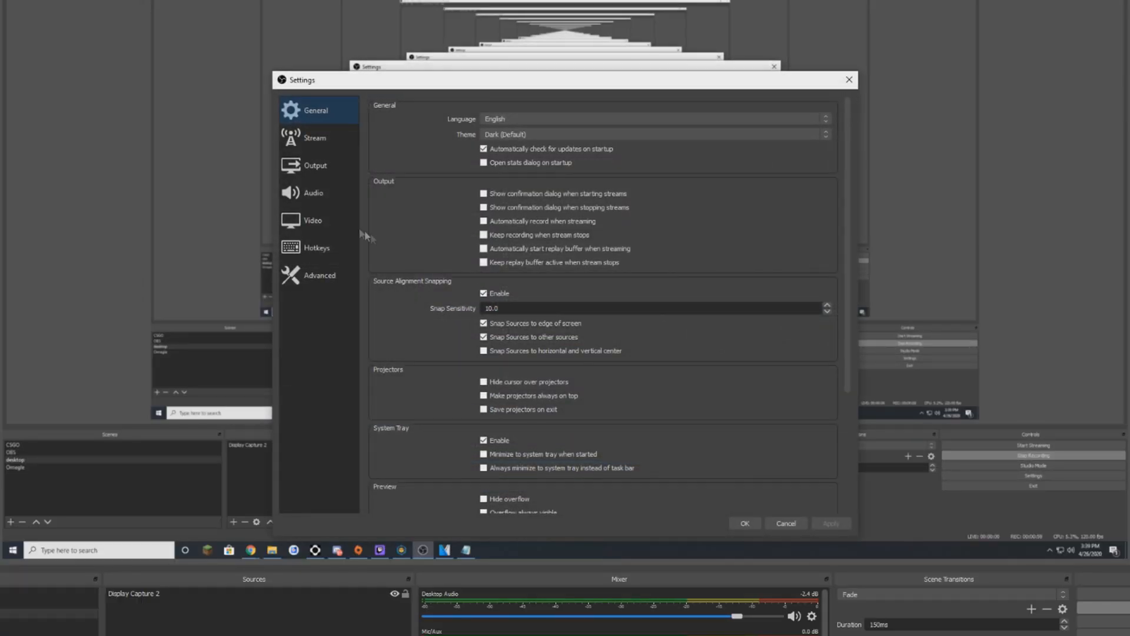
click(314, 192)
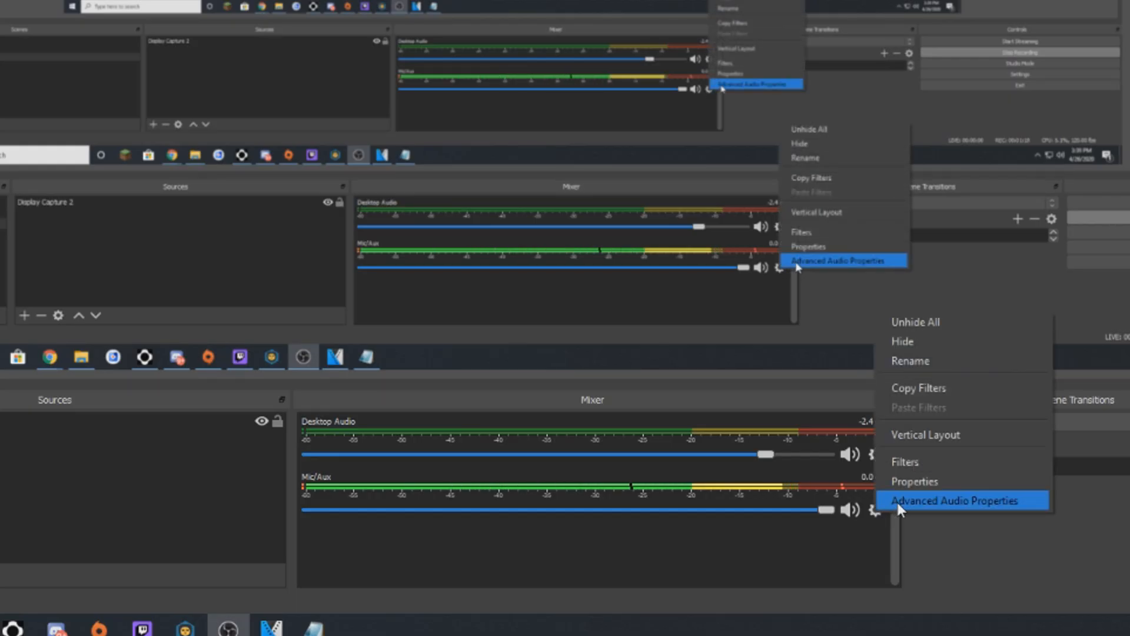
Step: Show Advanced Audio Properties with Desktop Audio on track 2 and Mic/Aux on track 1
click(953, 501)
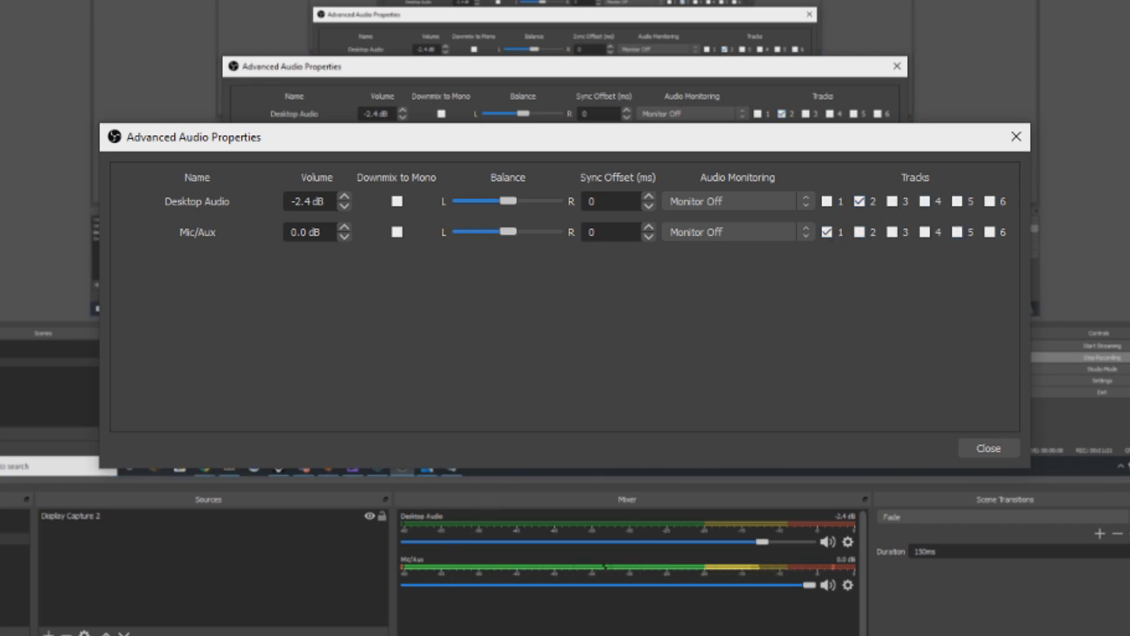
click(989, 448)
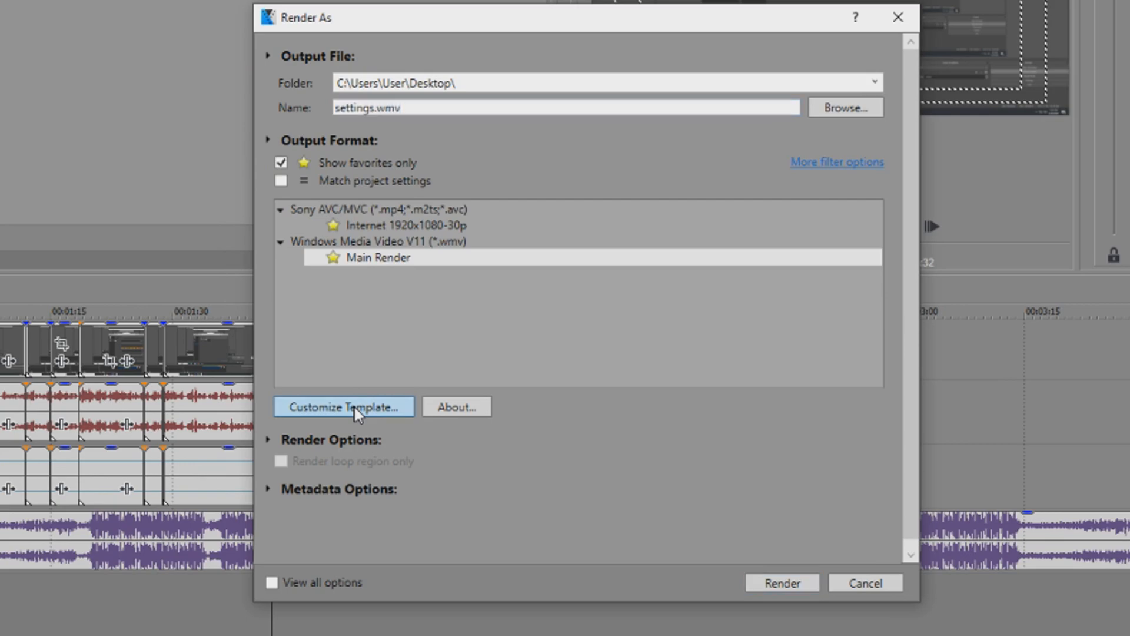
Step: Open Customize Template for the Windows Media Video V11 Main Render template
click(343, 407)
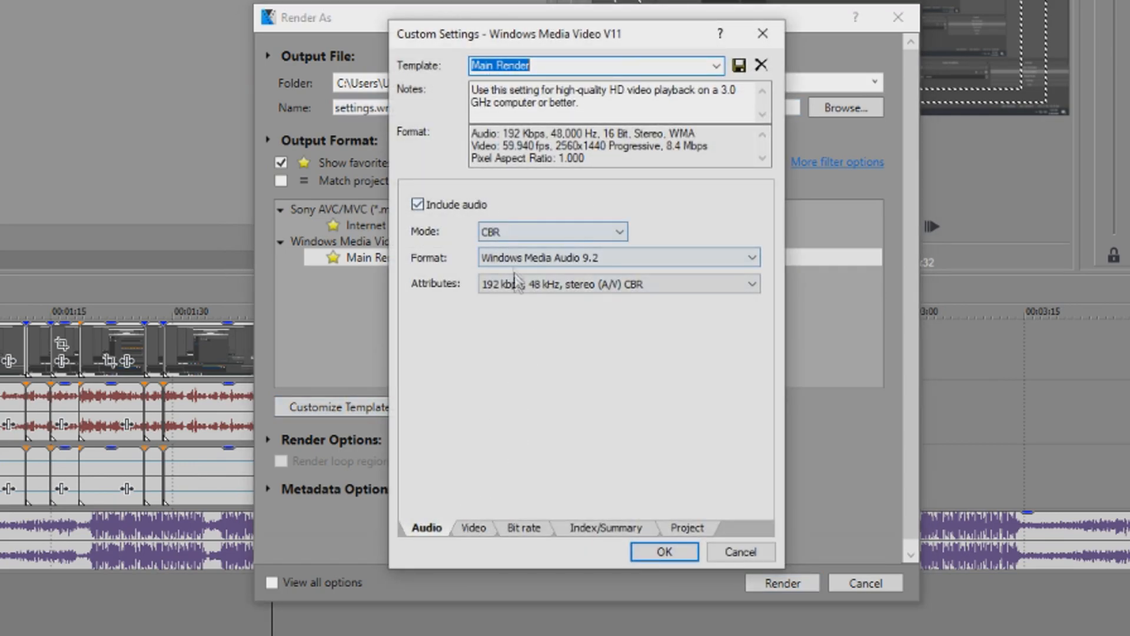
Step: Review the template's 2560x1440 video settings and its 35 M target bit rate
click(473, 527)
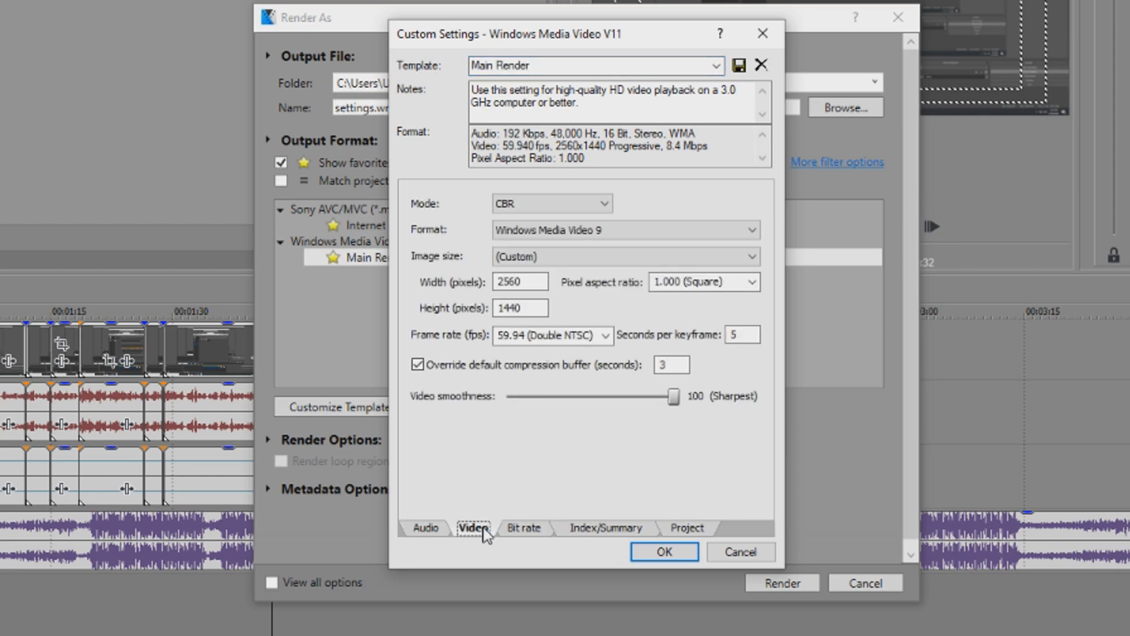
mouse_move(640, 417)
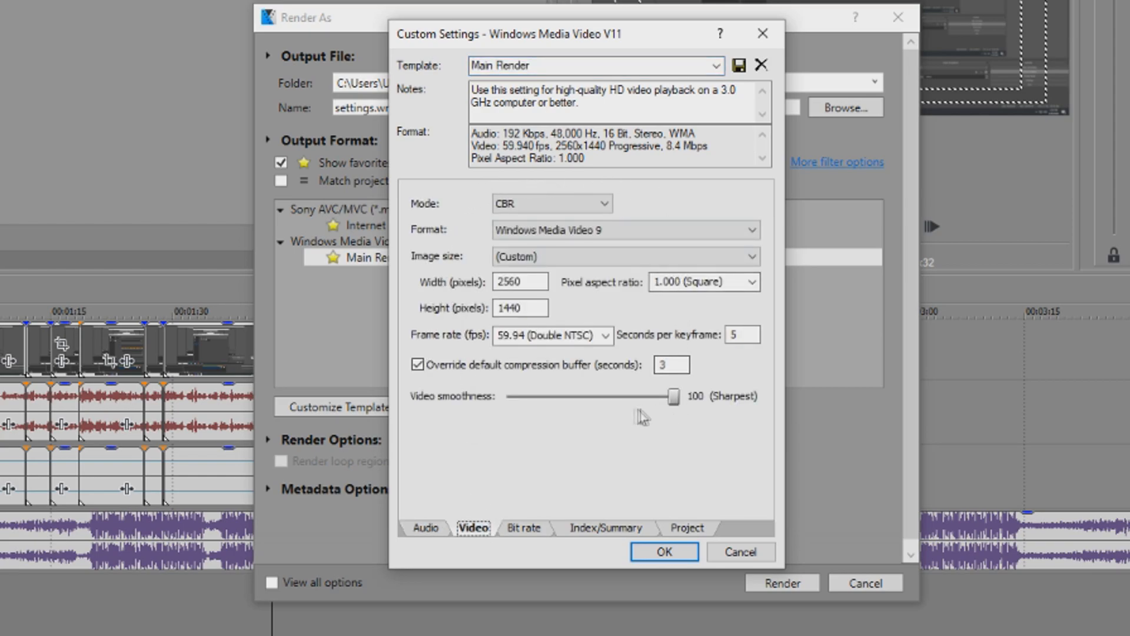
click(520, 308)
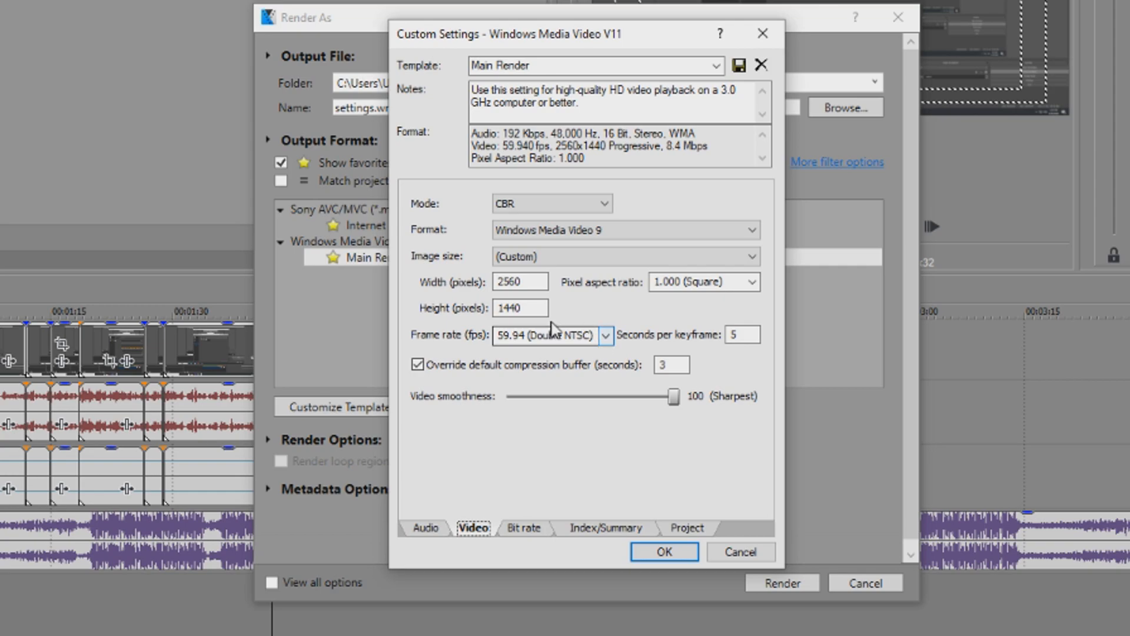
click(519, 307)
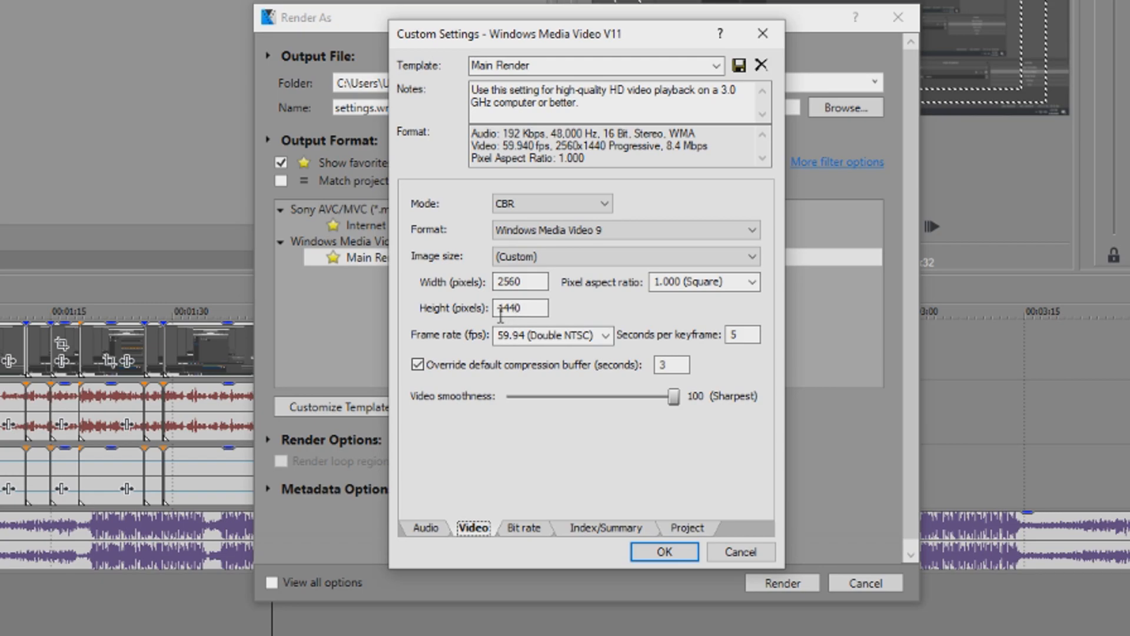
click(525, 527)
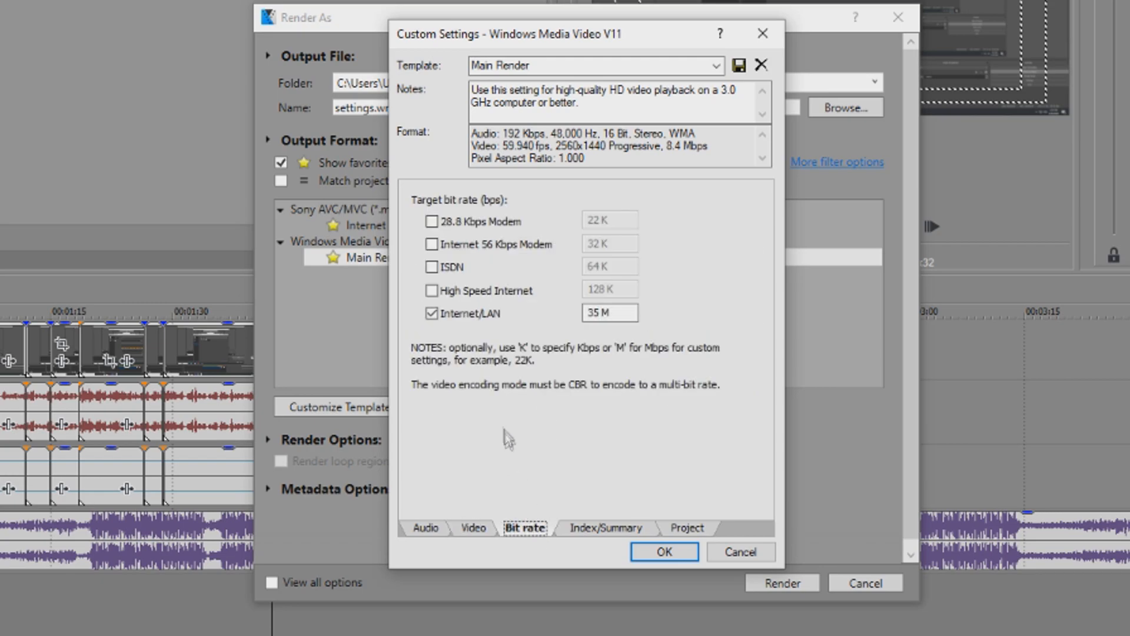
click(609, 312)
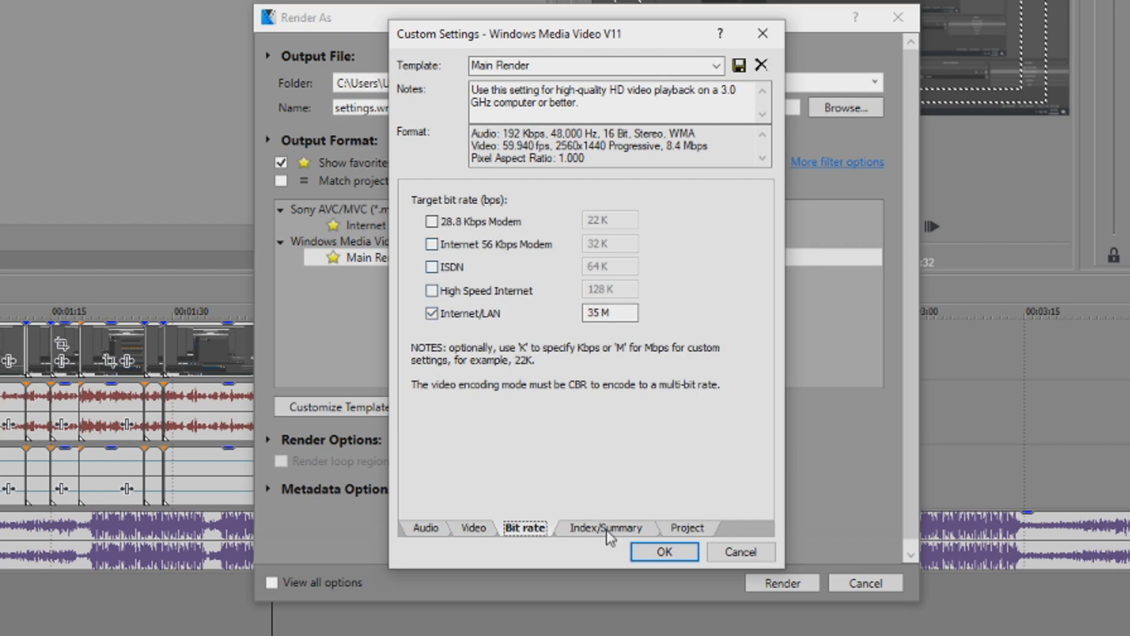
Step: Check the Index/Summary and Project settings, showing Best rendering quality
click(606, 527)
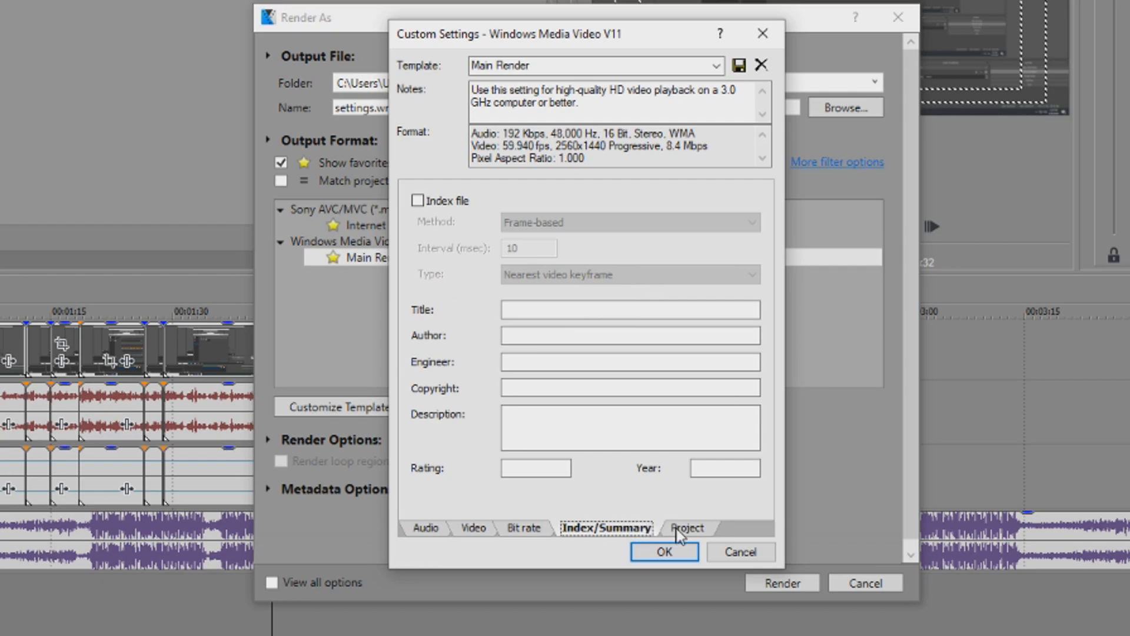
click(687, 527)
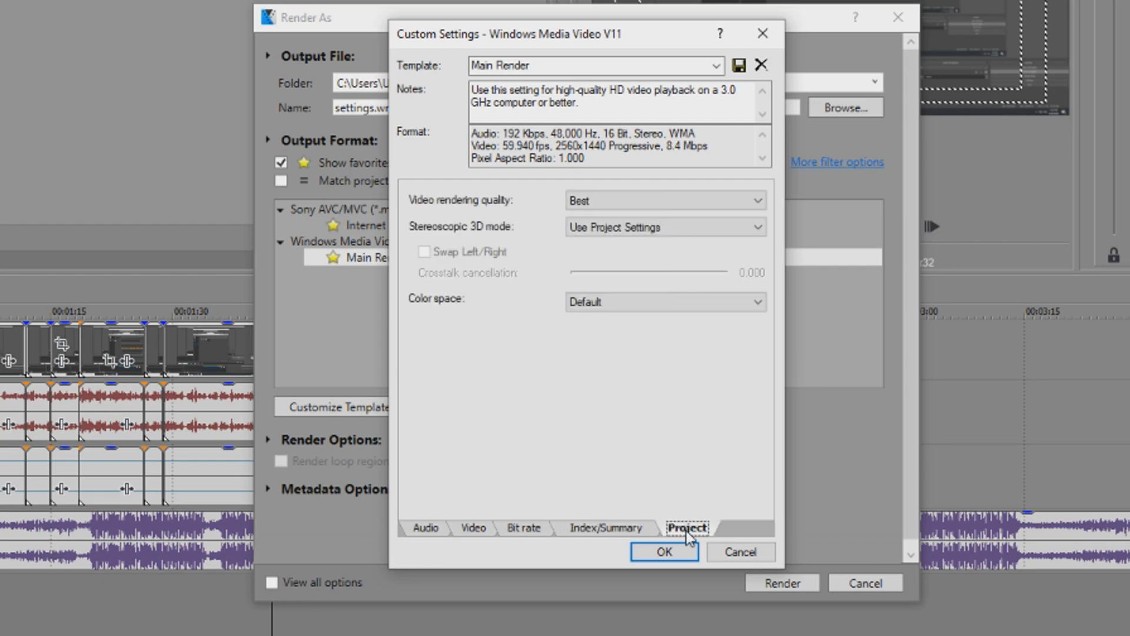
click(664, 200)
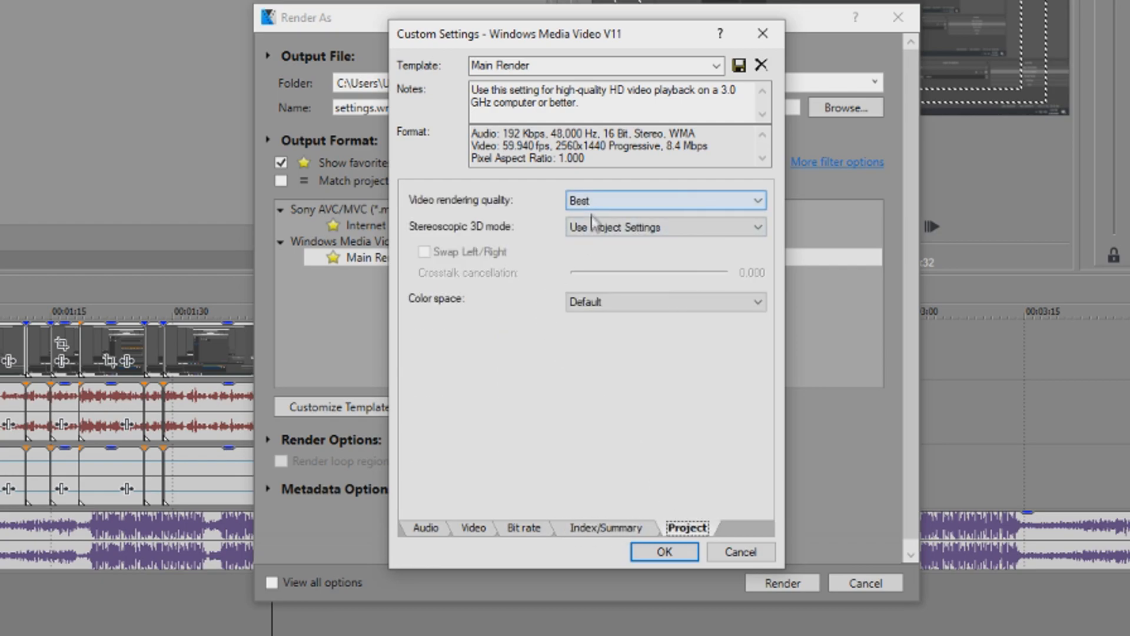